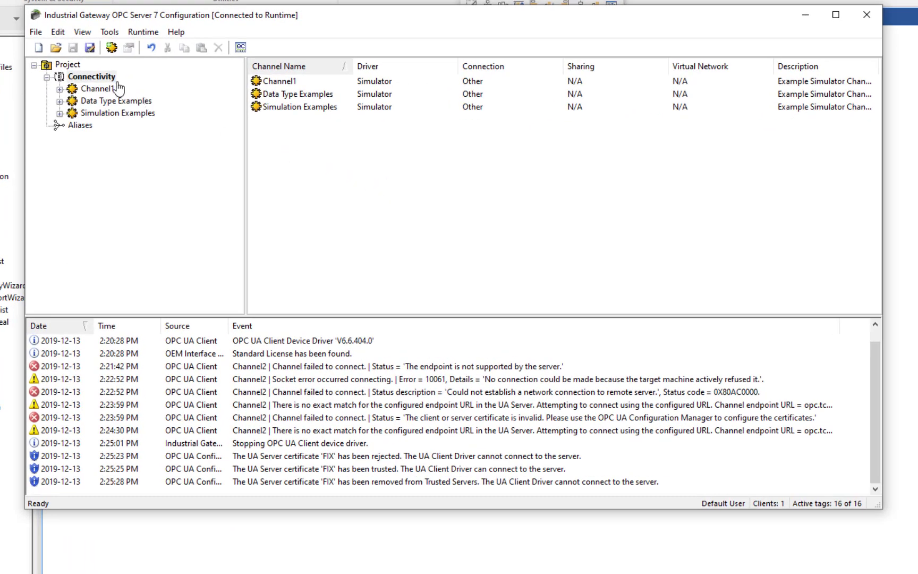
Step: Create a new channel under Connectivity using the OPC UA Client channel type
right_click(91, 76)
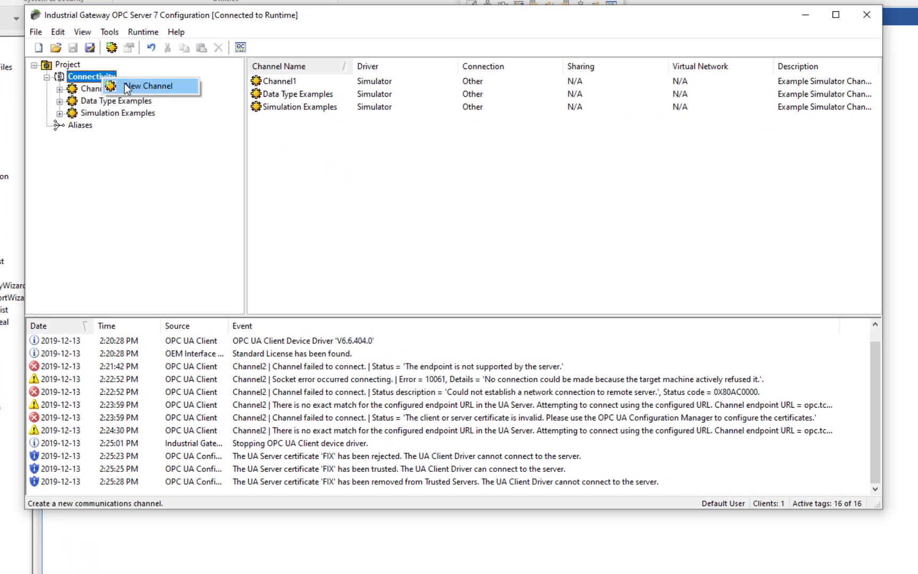
click(150, 86)
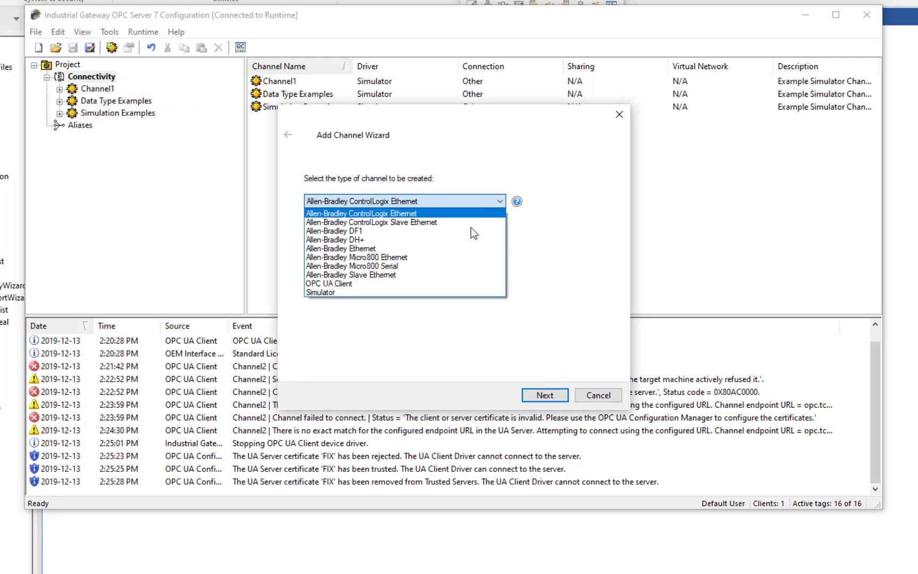
mouse_move(337, 284)
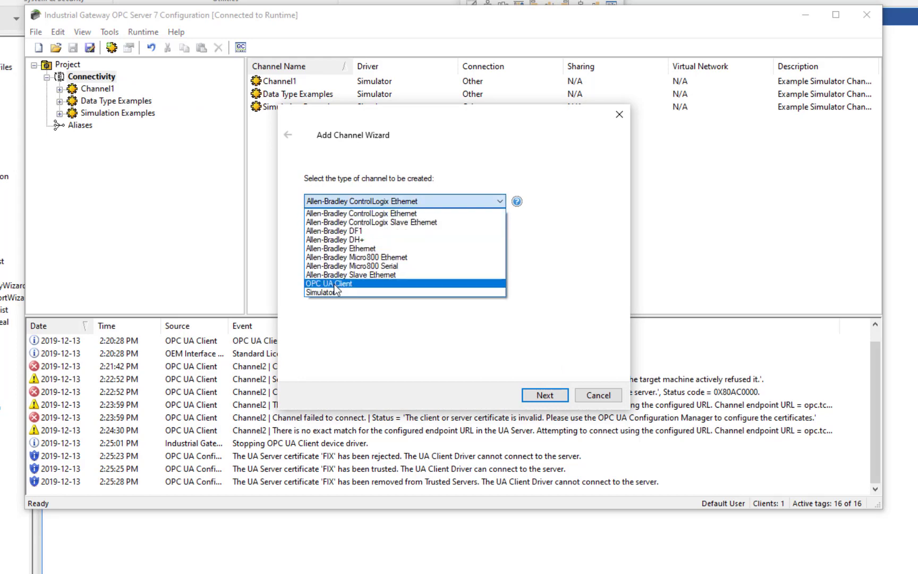
mouse_move(335, 292)
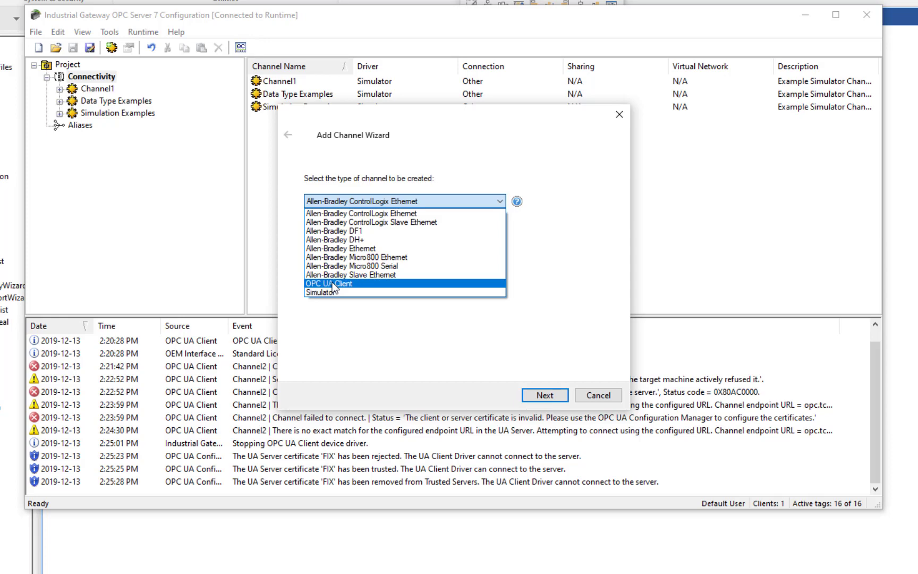
click(329, 283)
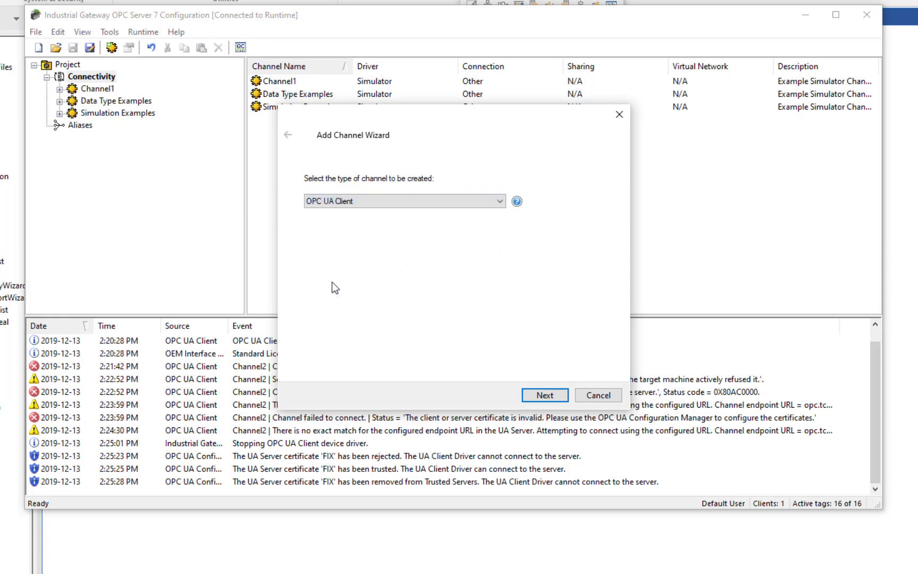
Step: Accept the default name Channel2 and default write optimization and duty cycle settings
click(545, 395)
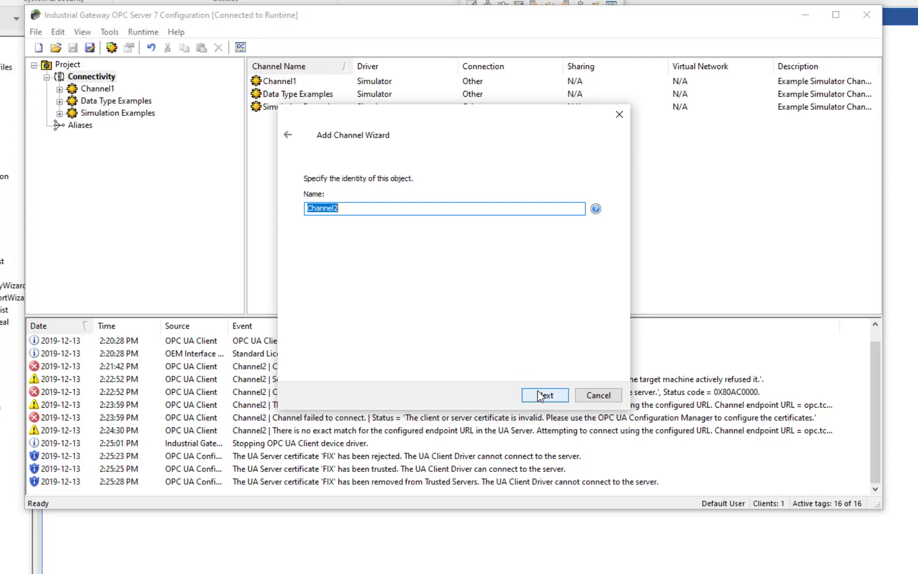
click(545, 395)
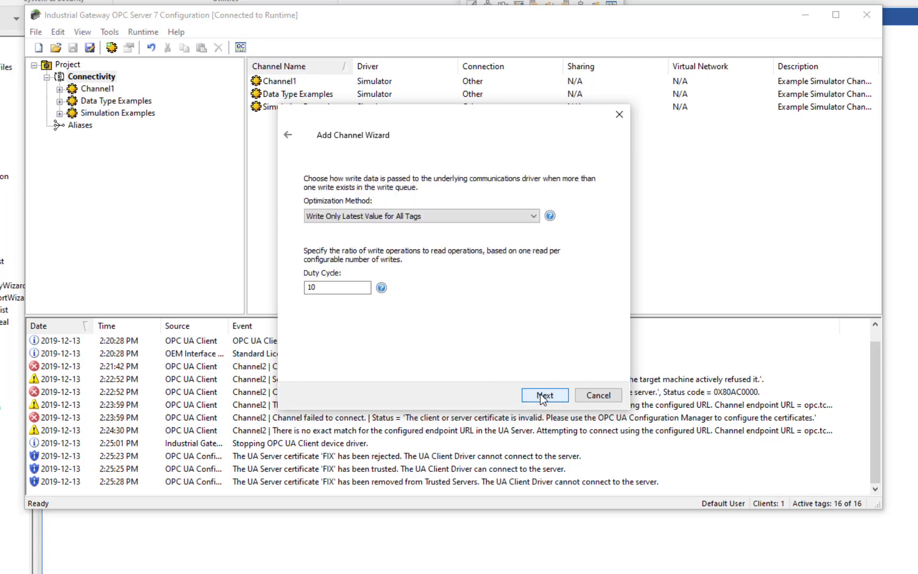
click(544, 395)
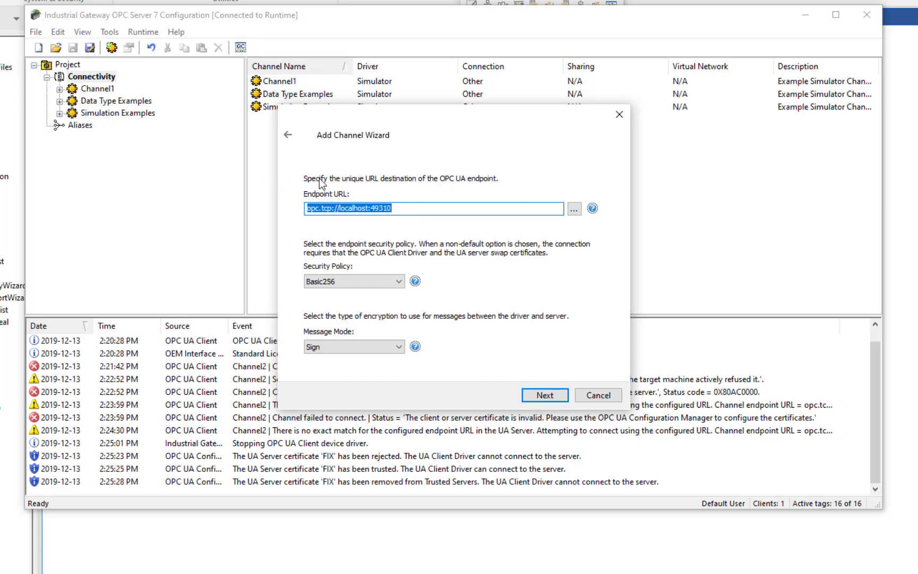
mouse_move(496, 182)
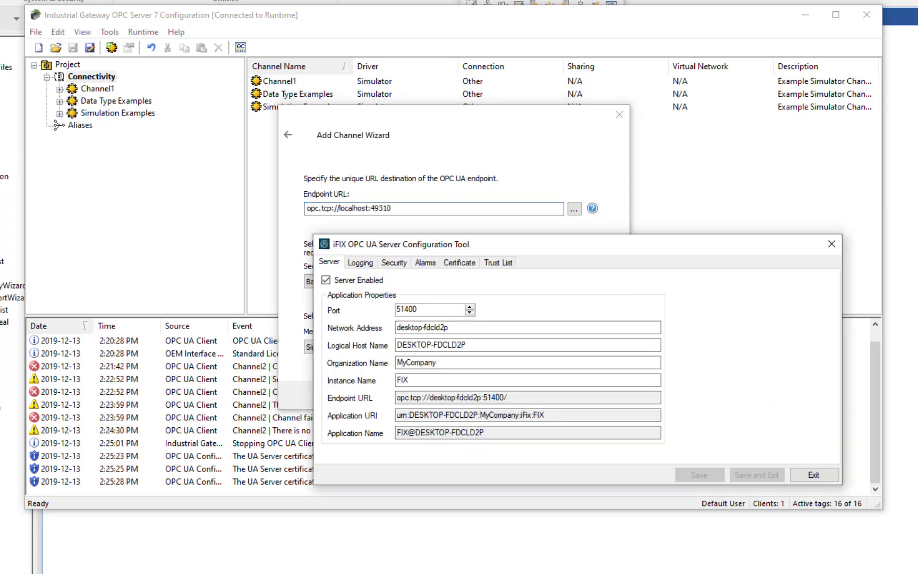
mouse_move(430, 247)
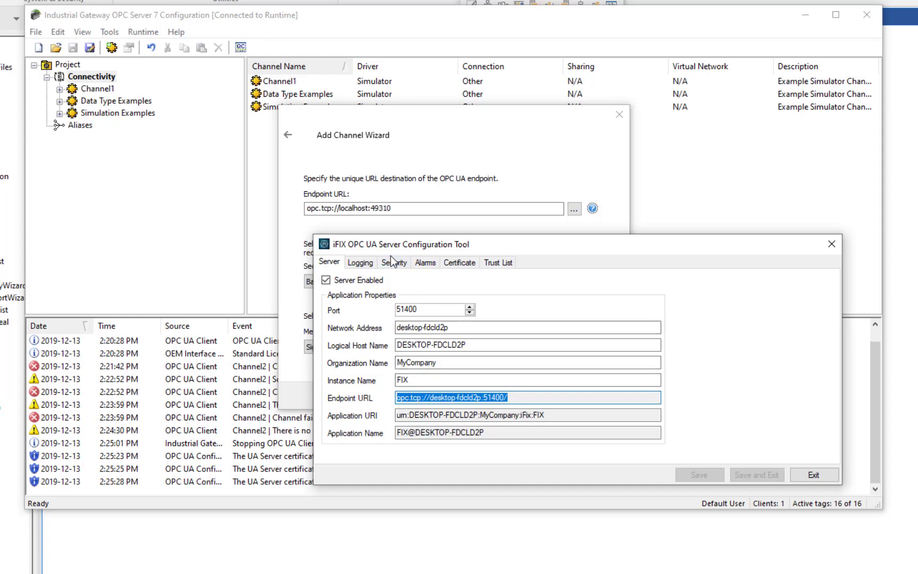
Step: On the iFIX server's Security tab, enable the Basic256 security policy
click(394, 262)
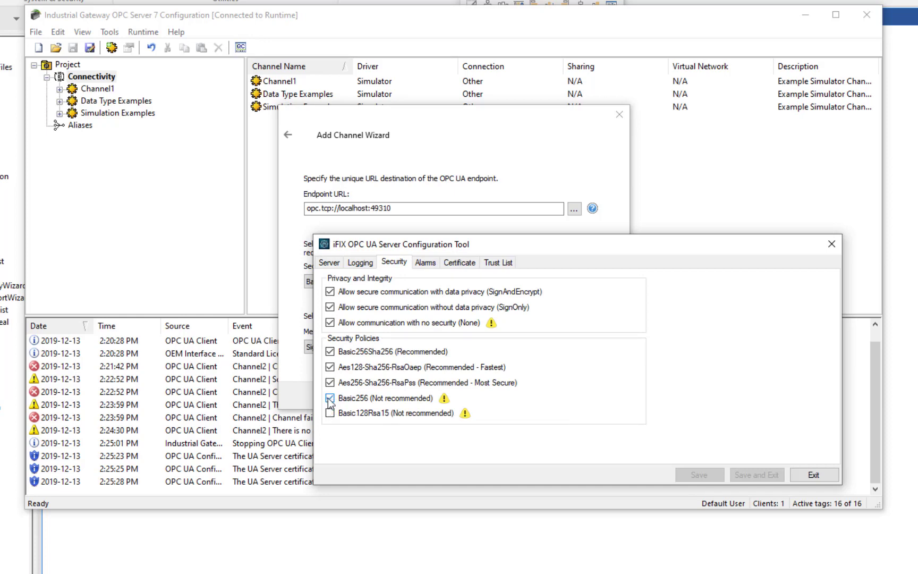
click(329, 398)
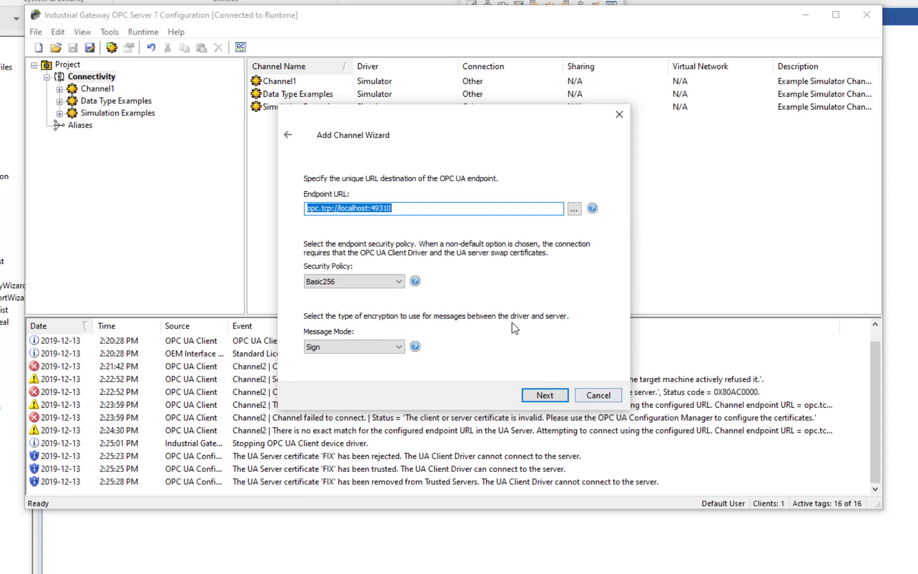
Step: Set the endpoint to opc.tcp://desktop-fdcld2p:51400/ with Sign and Encrypt message mode
text(opc.tcp://desktop-fdcld2p:51400/)
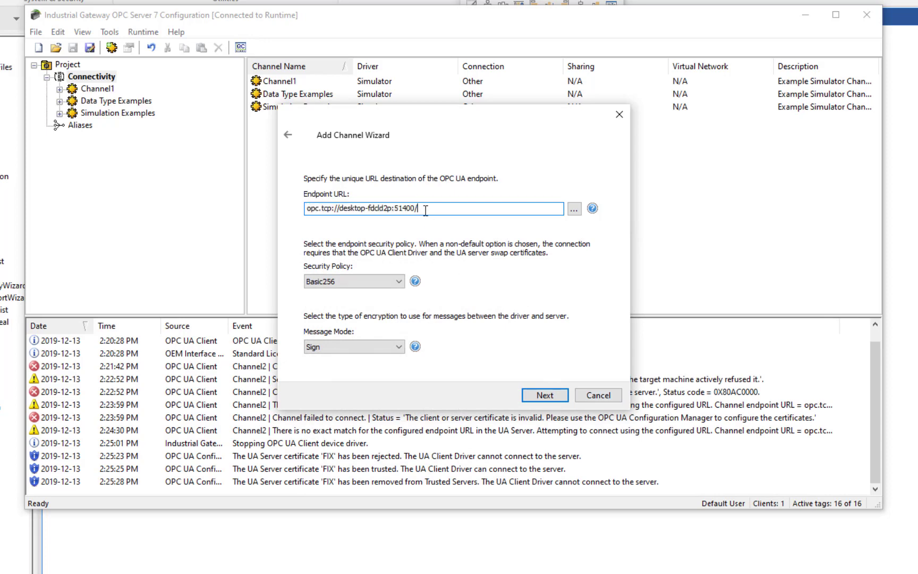
mouse_move(454, 210)
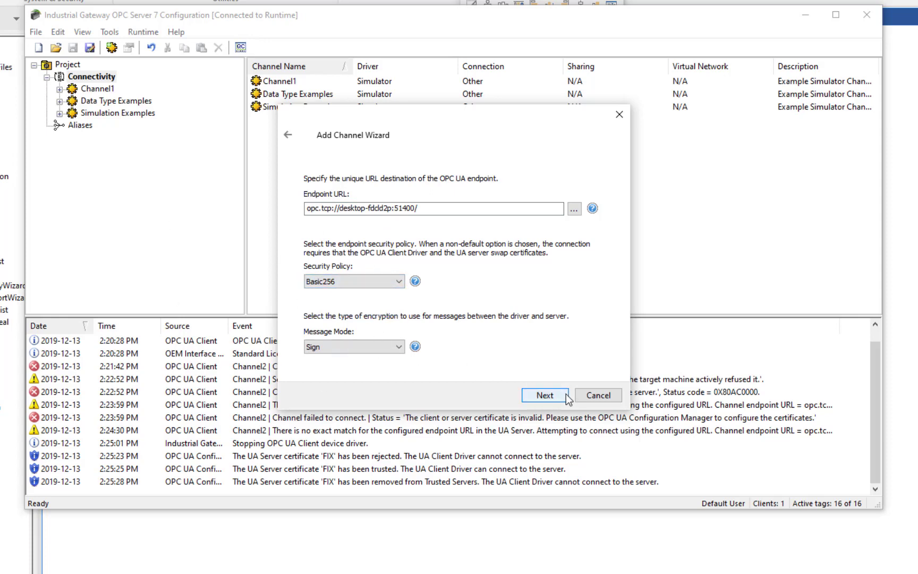
click(353, 346)
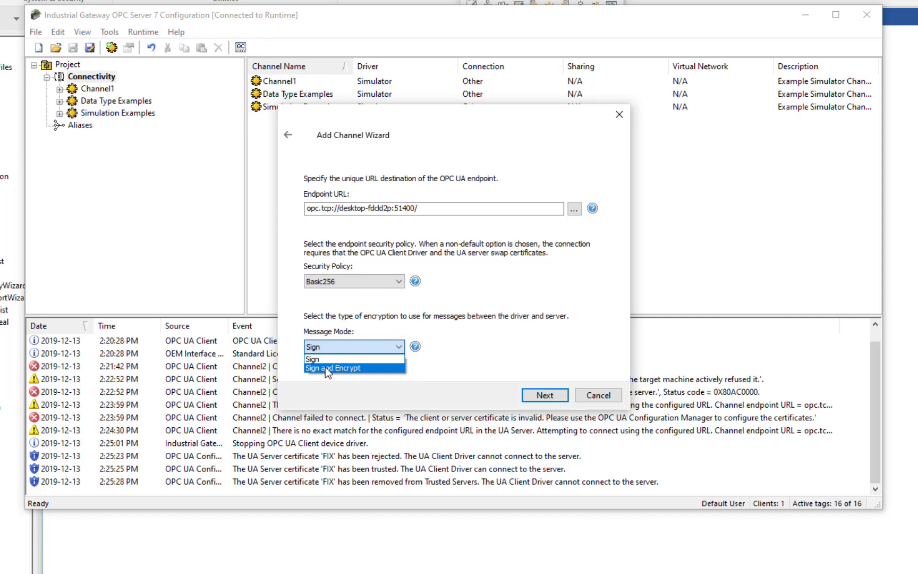
click(545, 395)
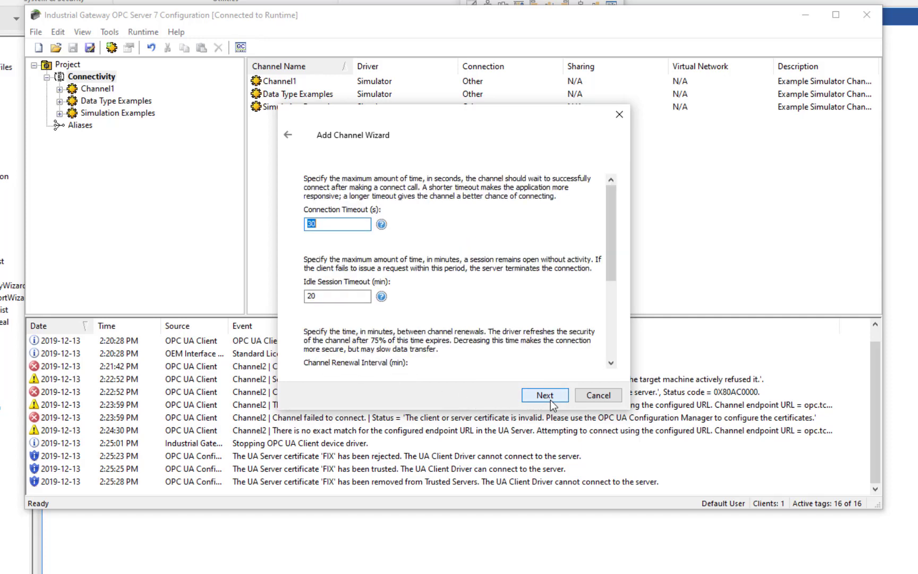
Step: Keep default timeouts and enter username admin with its password
click(545, 395)
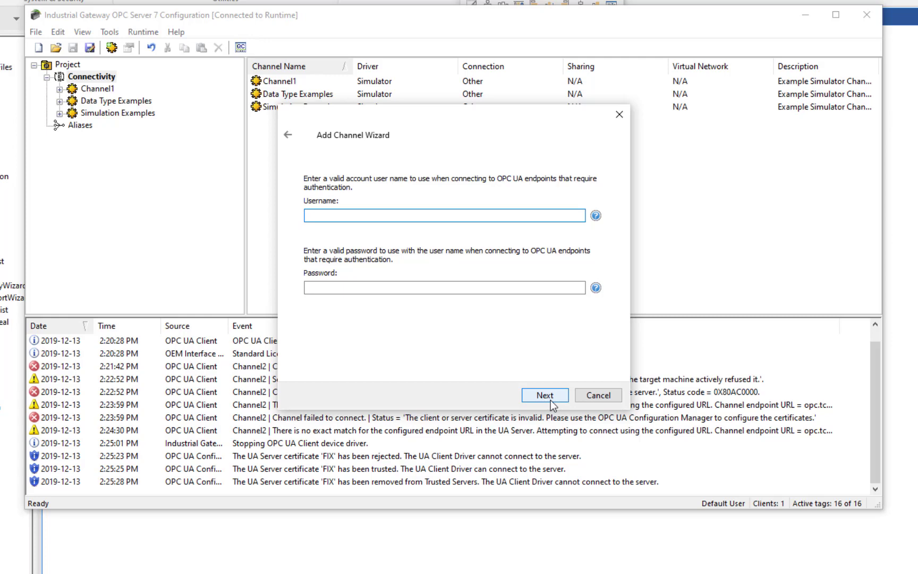
text(admin)
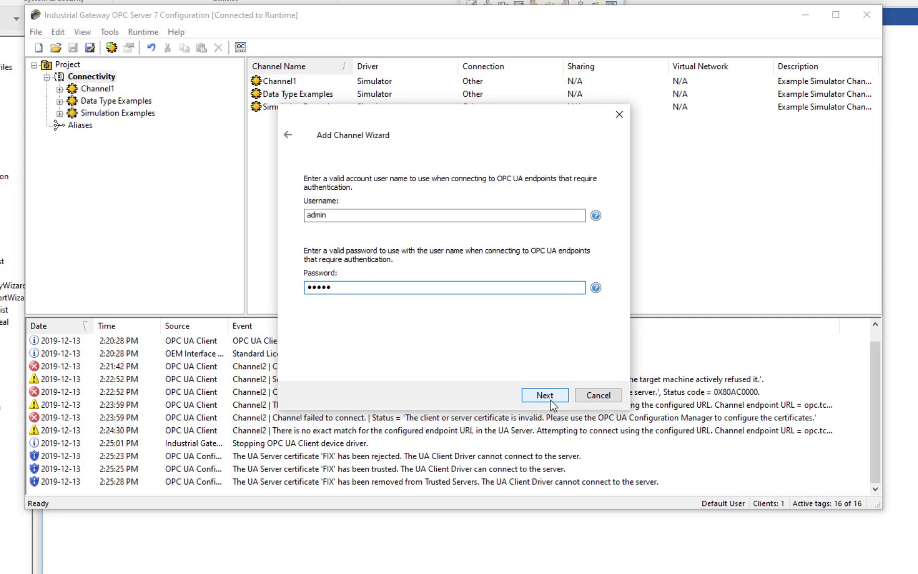
click(545, 395)
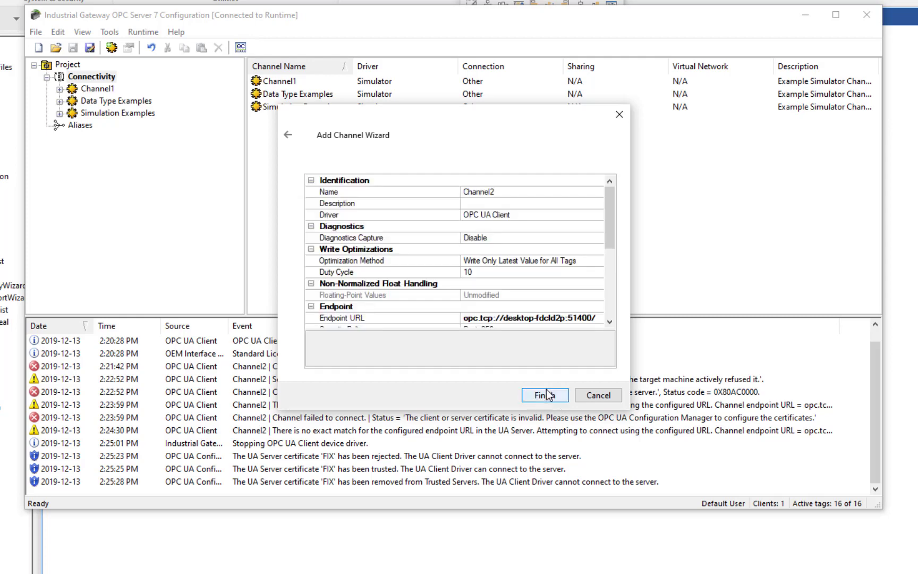
Step: Finish Channel2 and trust the iFIX server's self-signed certificate
click(544, 395)
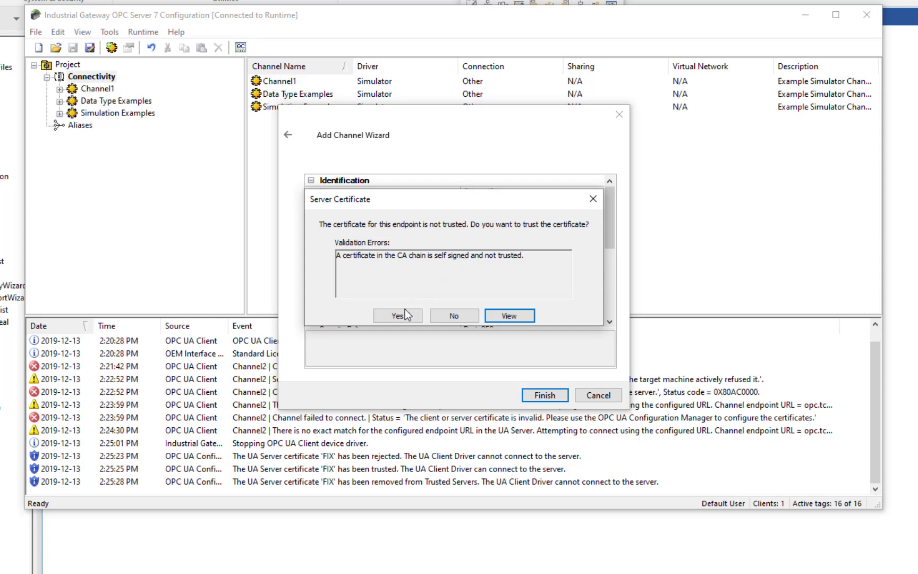
click(397, 315)
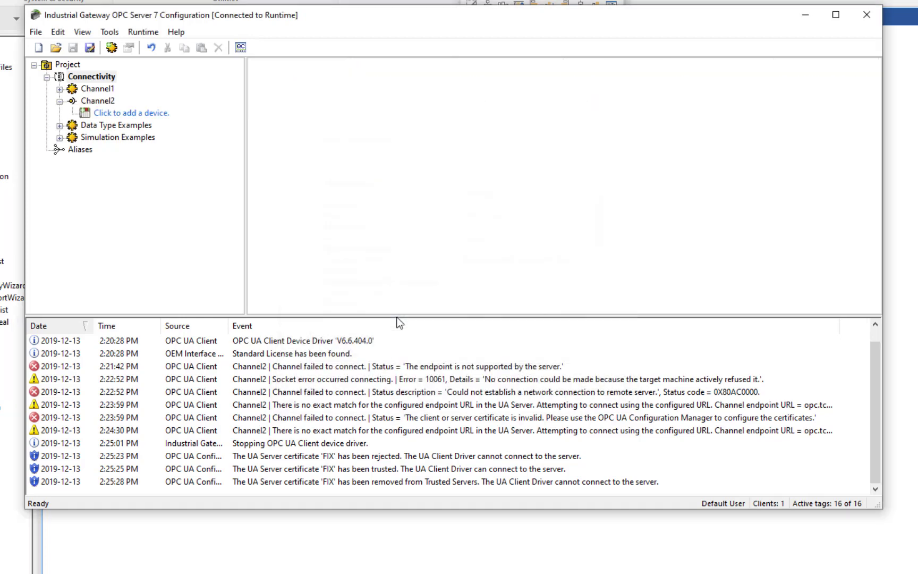
Step: Select Channel2 in the project tree to show its empty device list
click(91, 100)
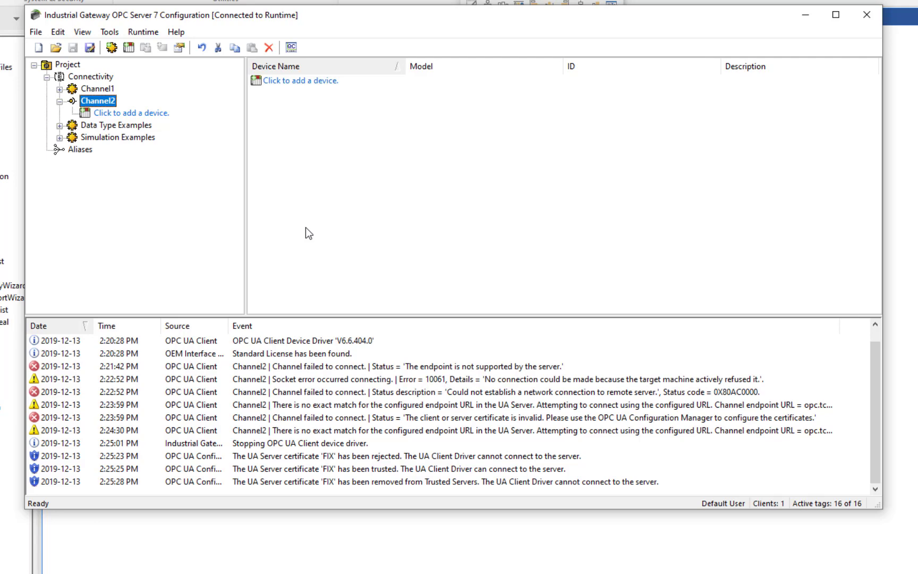
mouse_move(318, 215)
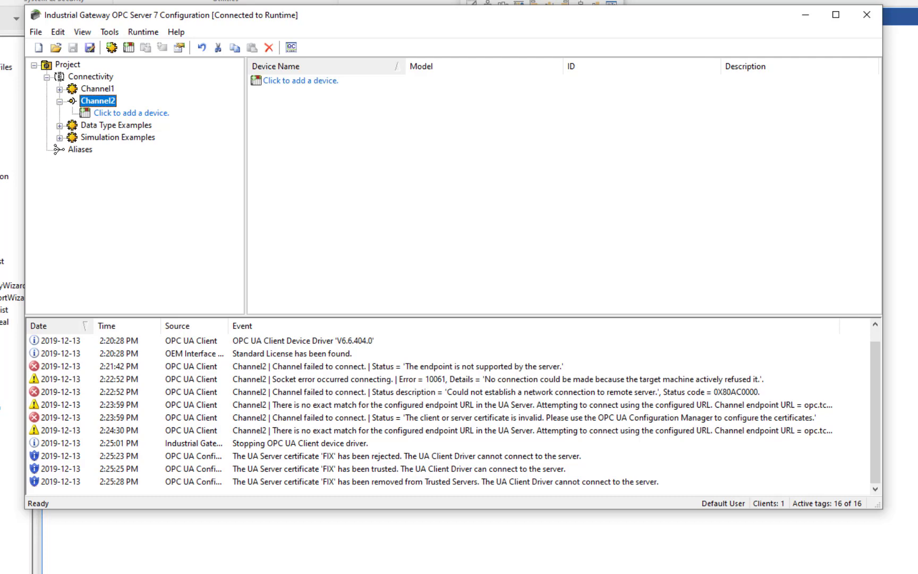
mouse_move(263, 178)
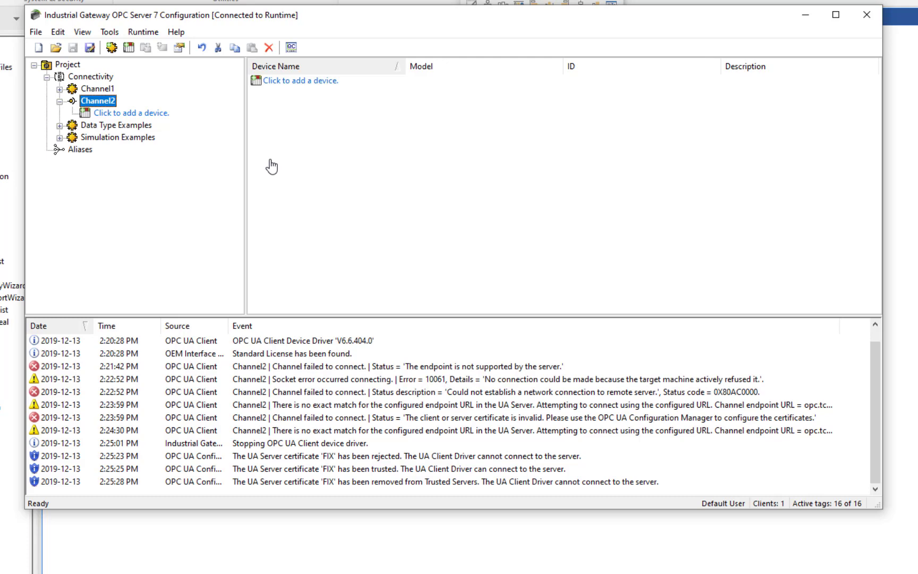
mouse_move(155, 118)
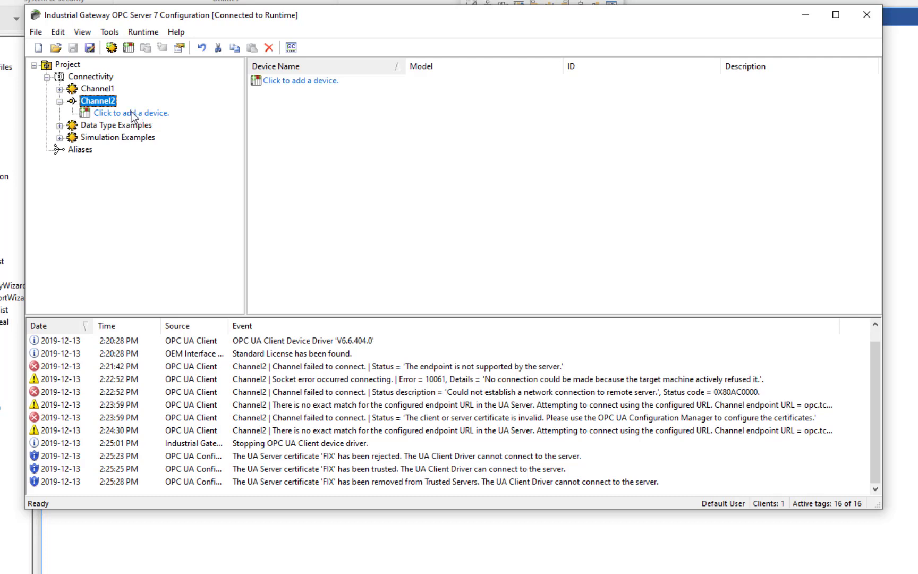
Step: Start a new Channel2 device, accepting default publishing, subscription, item limit and deadband settings
click(131, 113)
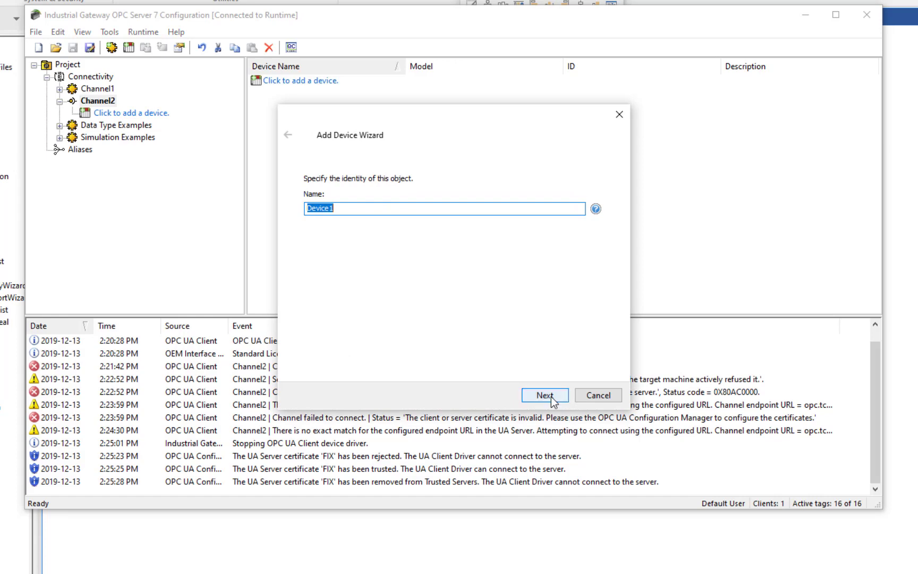
click(545, 395)
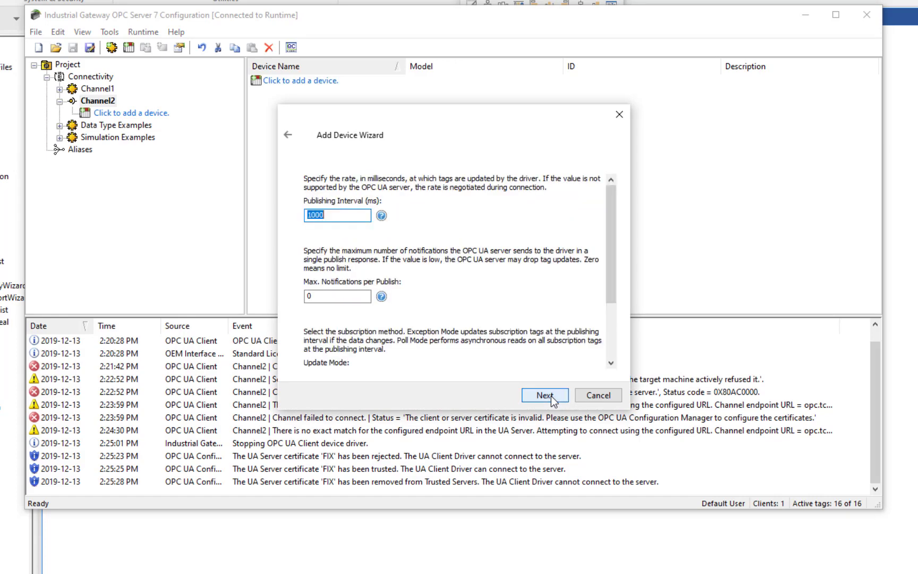
click(545, 395)
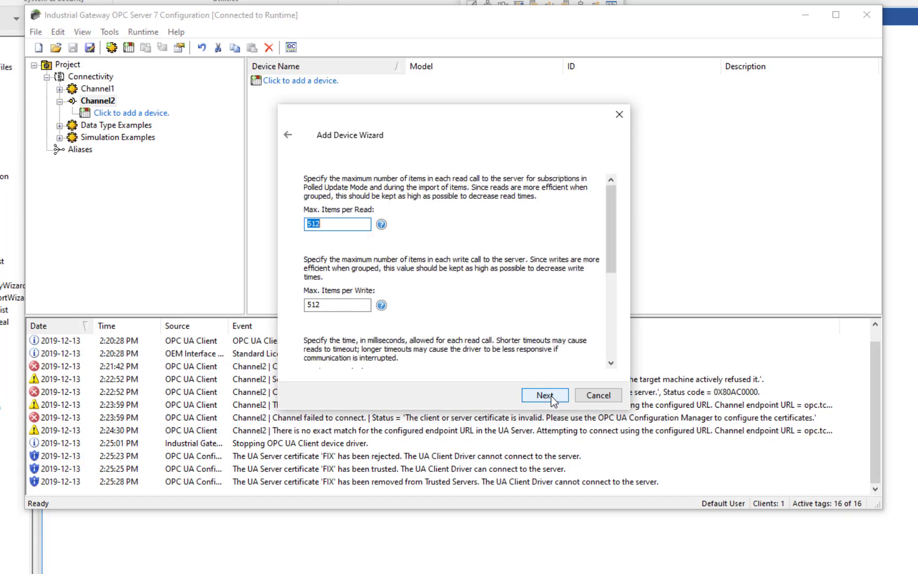
click(544, 395)
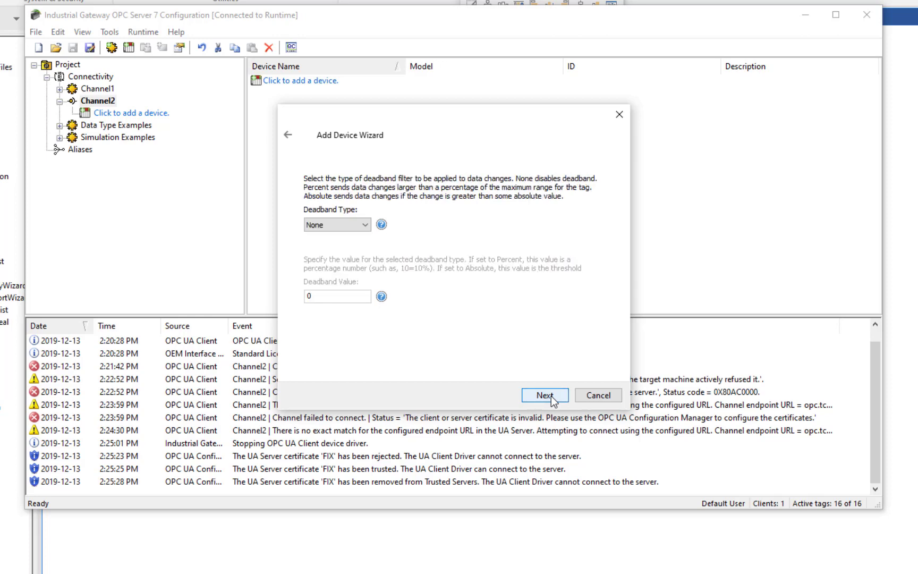
click(545, 395)
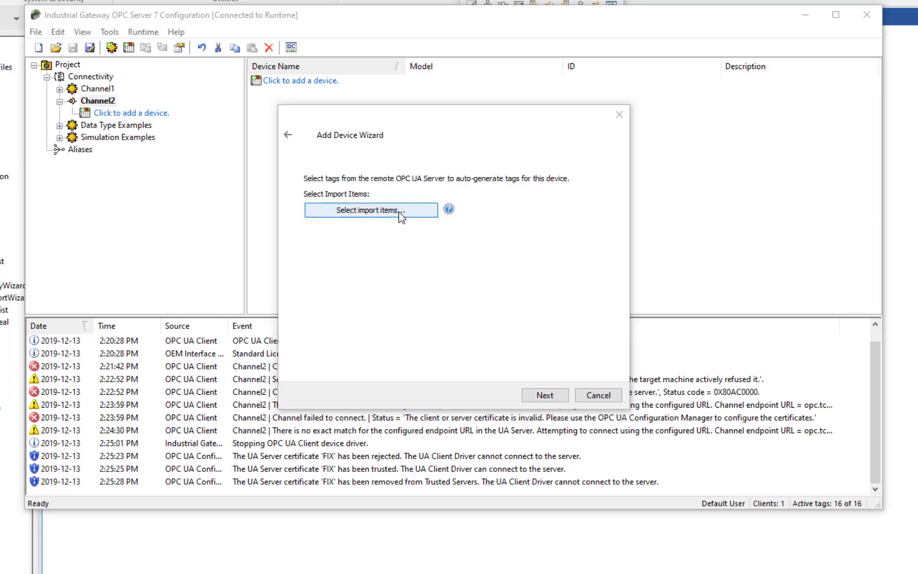
Step: Try importing tags from the UA server, dismiss the connection failure, and cancel the wizard
click(371, 210)
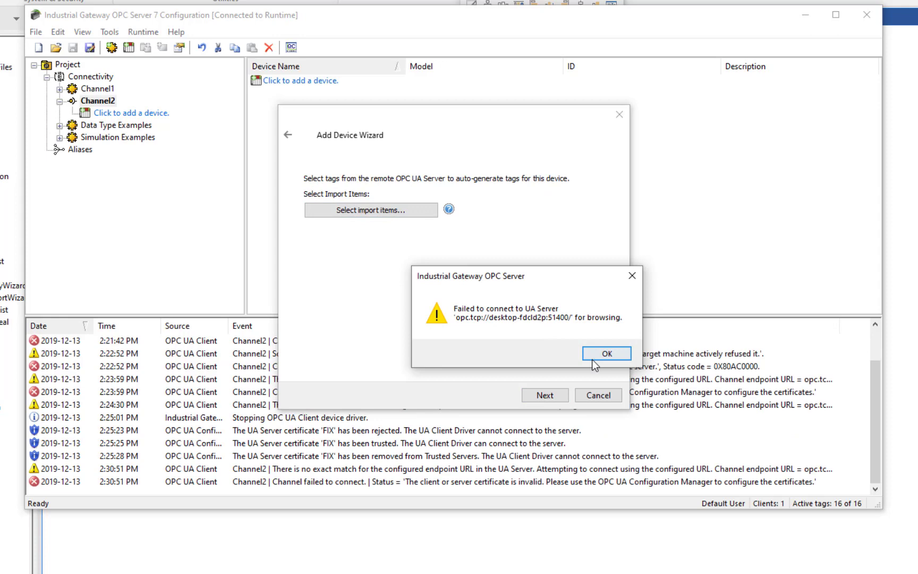
click(607, 354)
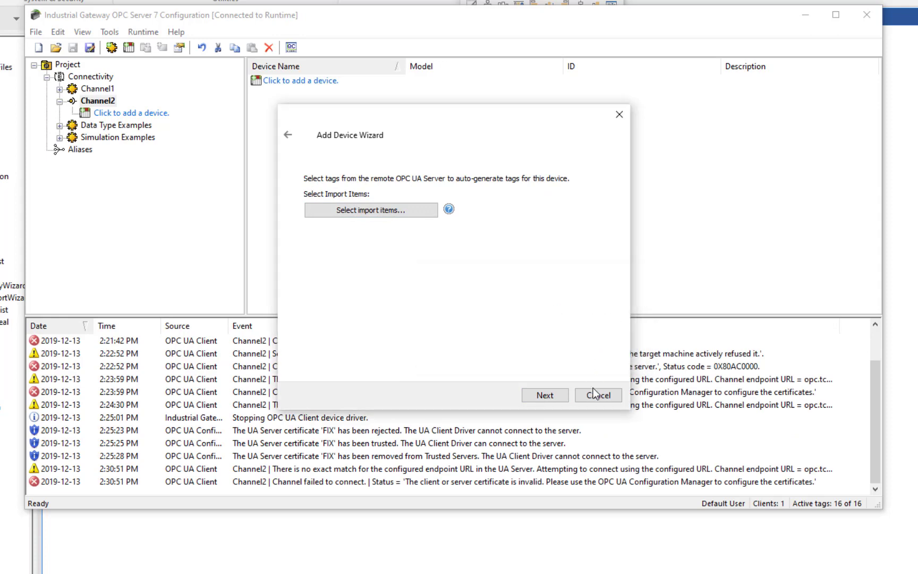
click(598, 395)
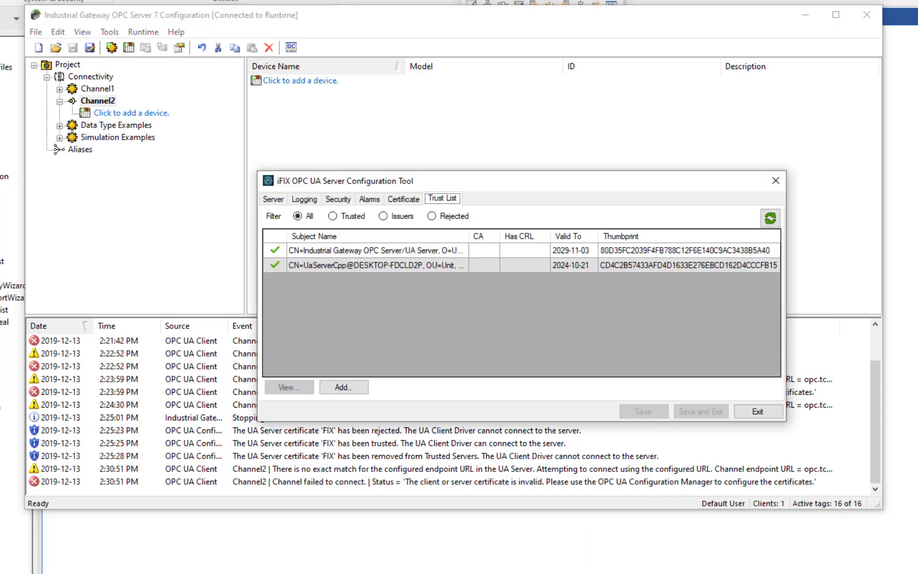
Step: Refresh the Trust List, trust the rejected UA Client Driver certificate, and exit the tool
click(769, 217)
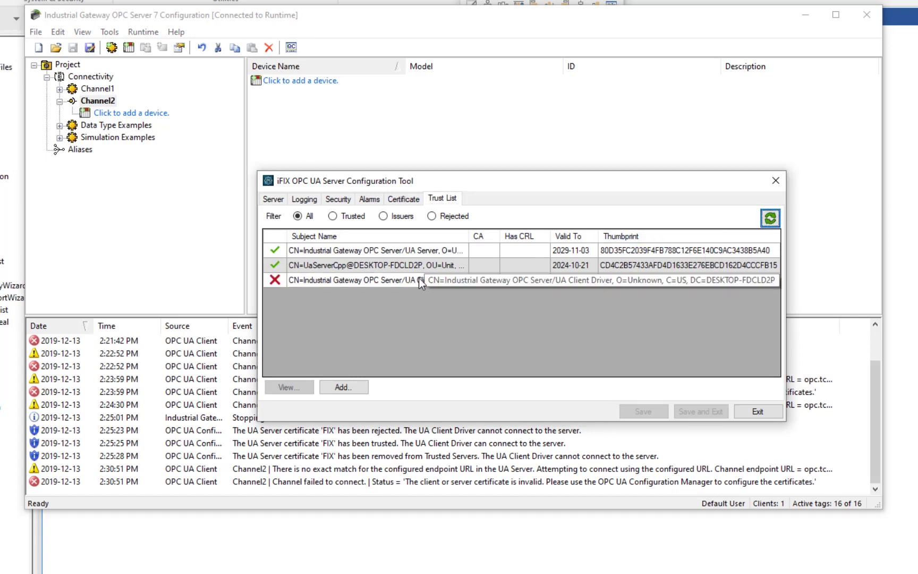
click(385, 280)
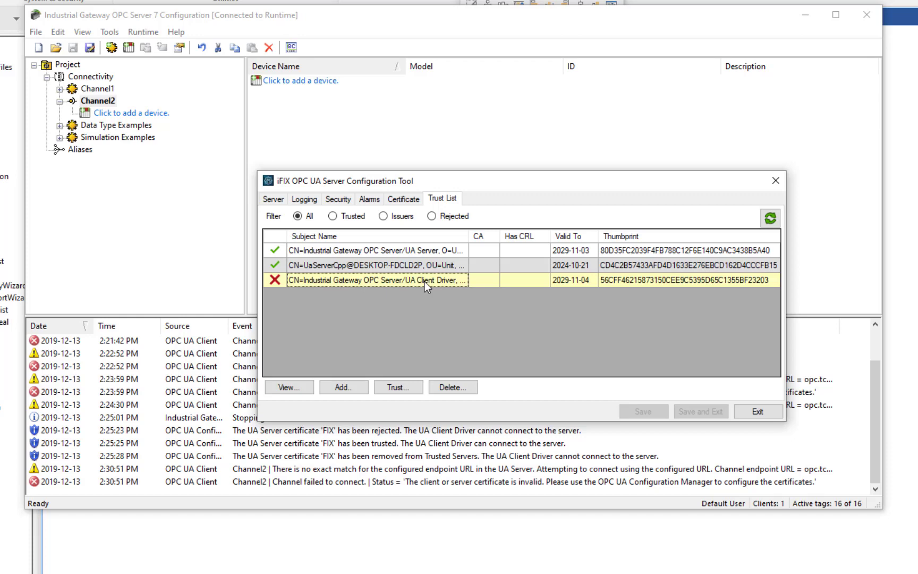
mouse_move(337, 186)
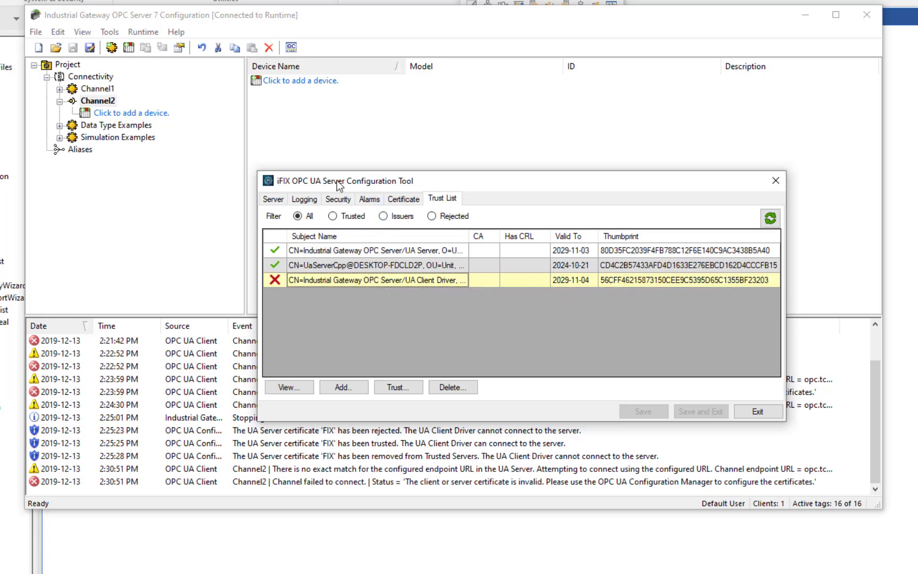
mouse_move(359, 186)
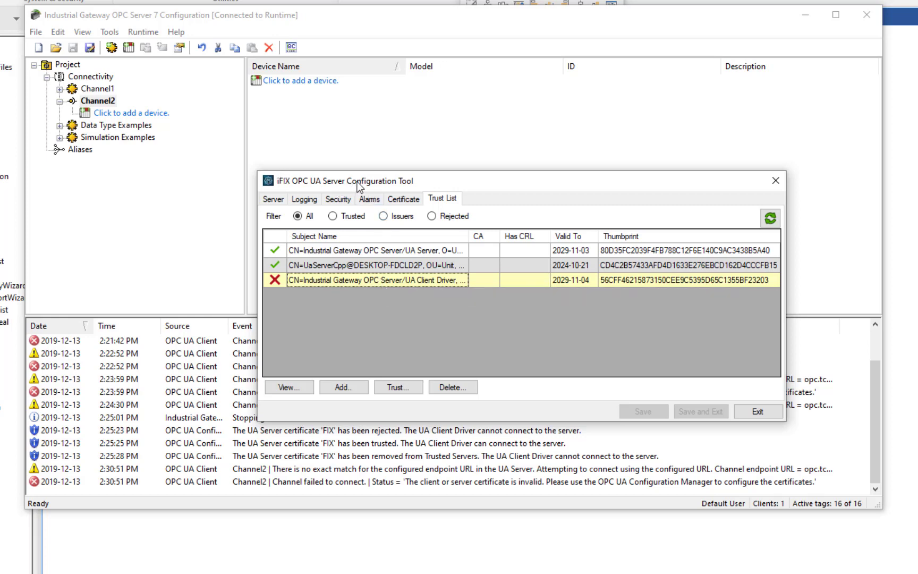
click(398, 387)
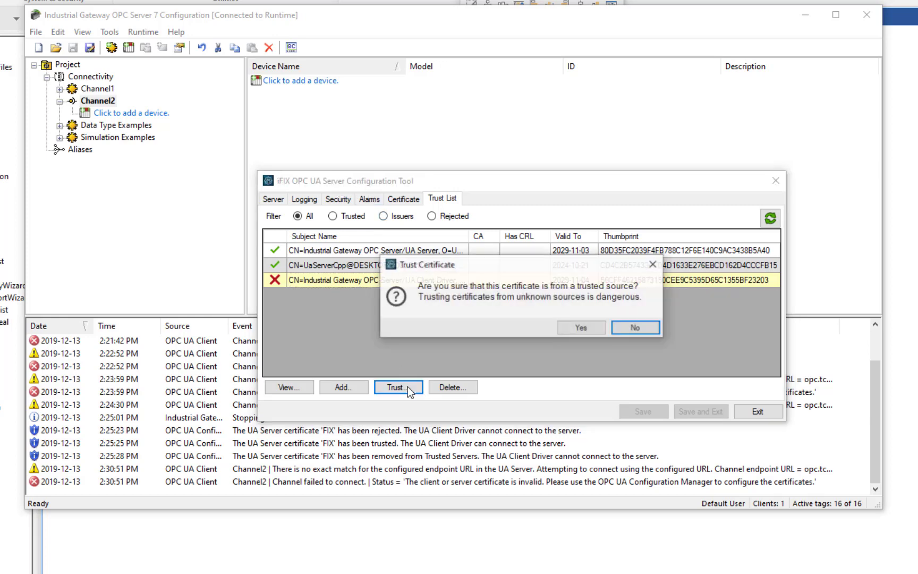
click(581, 327)
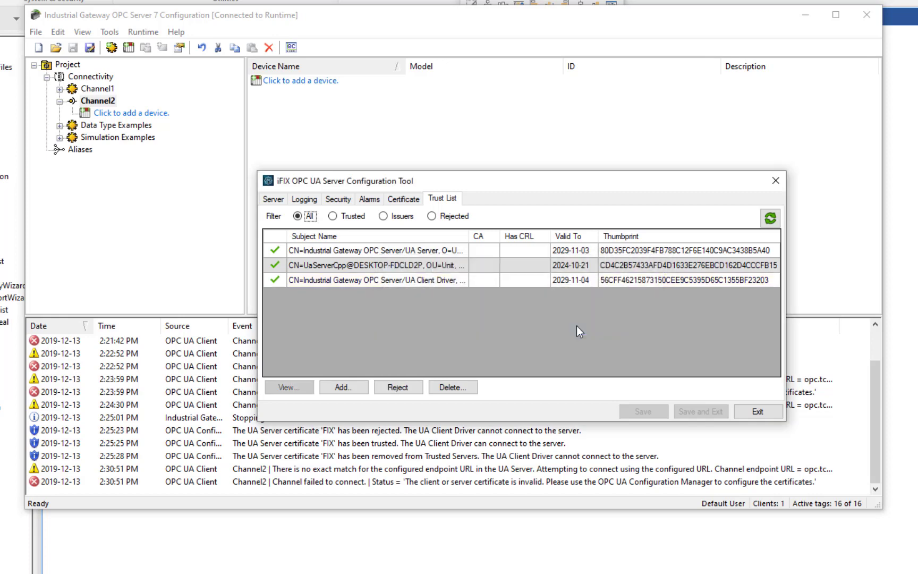
click(758, 411)
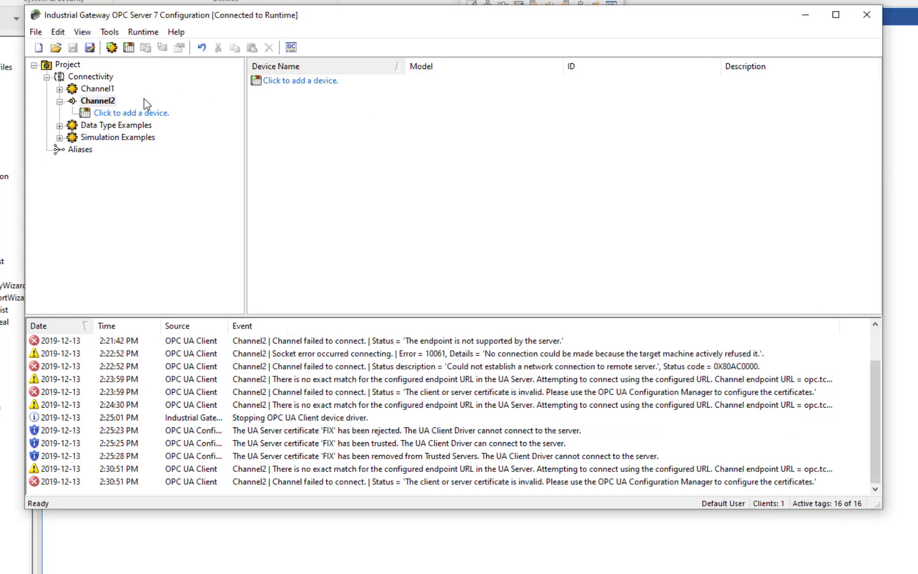
Step: Add a device named Device1 to Channel2, keeping the default wizard settings
click(130, 113)
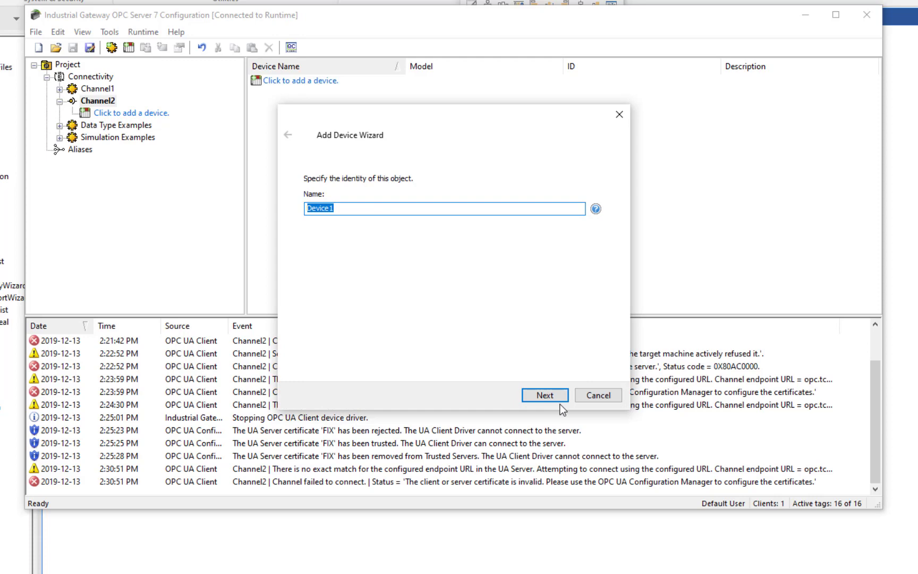
click(544, 395)
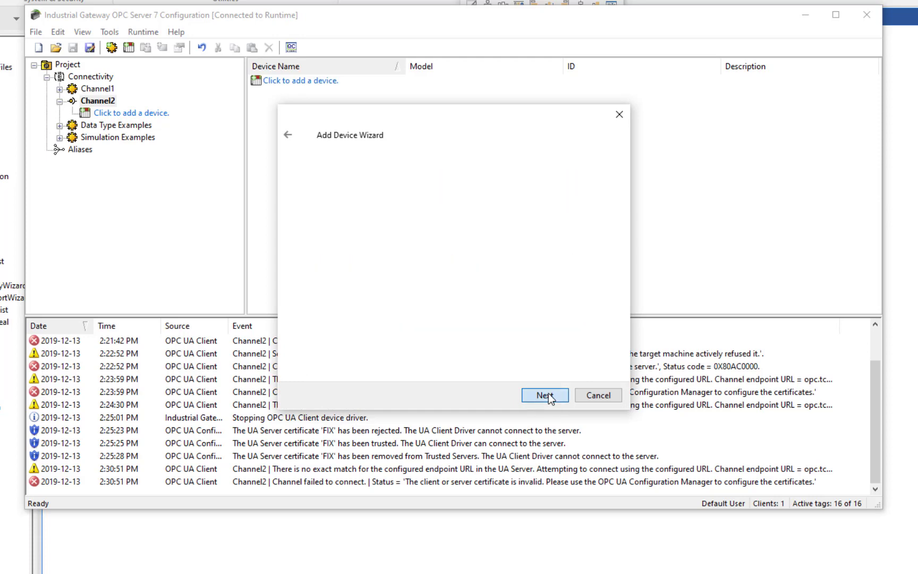
click(545, 395)
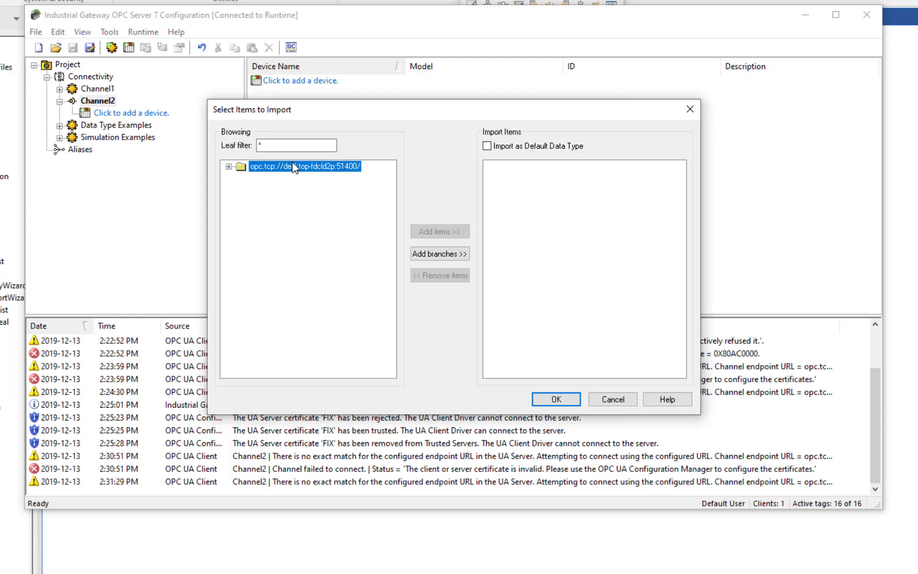
Step: Import the Value item of AREA1_FUNCTIONS_RAMP5 from the server's browse tree
click(228, 167)
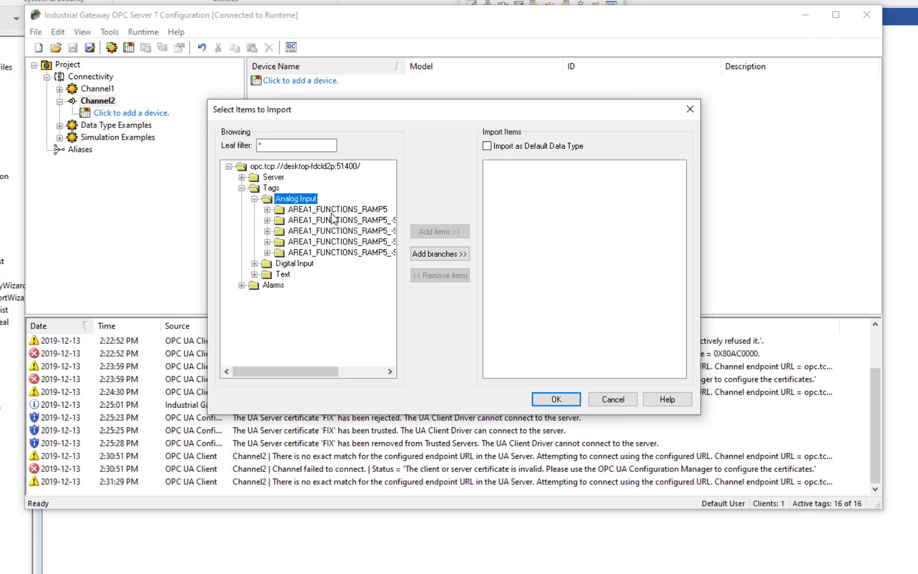
click(265, 208)
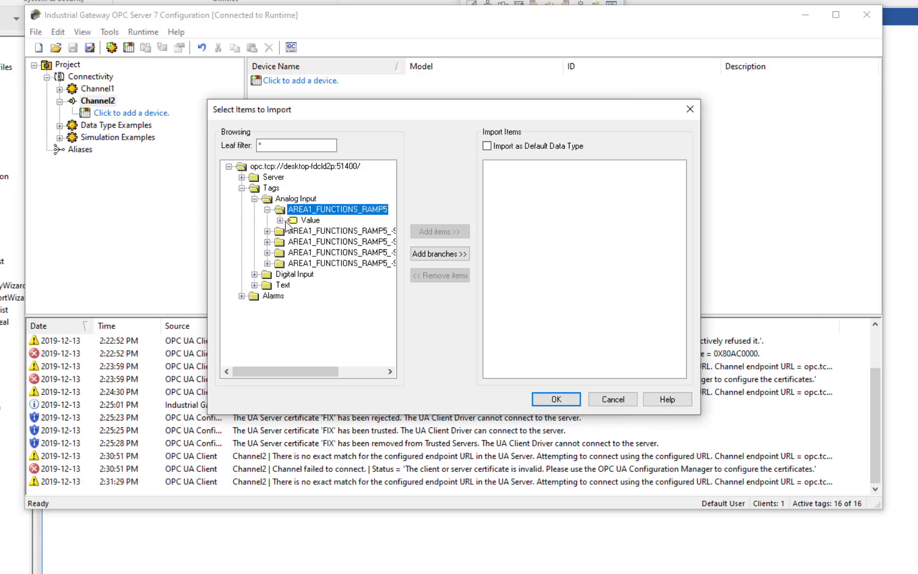
click(309, 220)
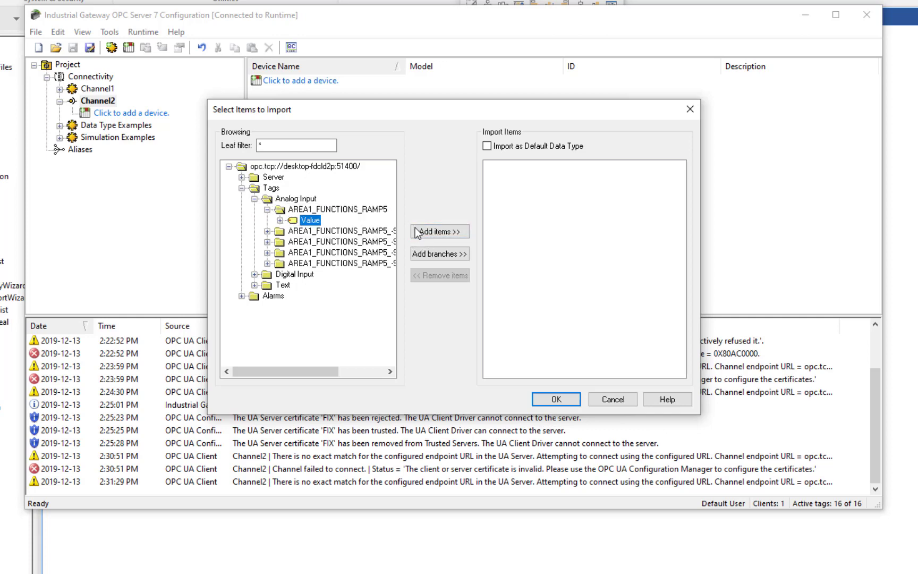
click(440, 231)
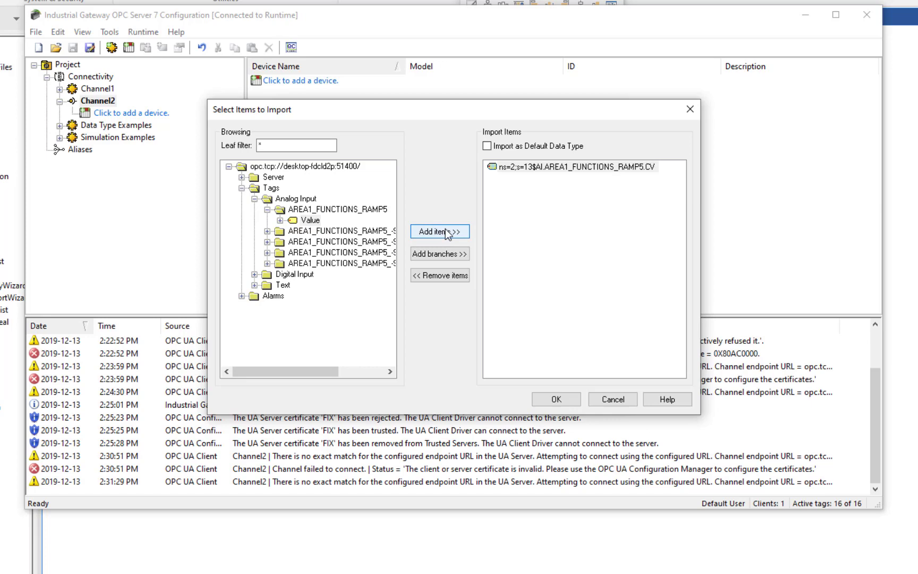
click(556, 399)
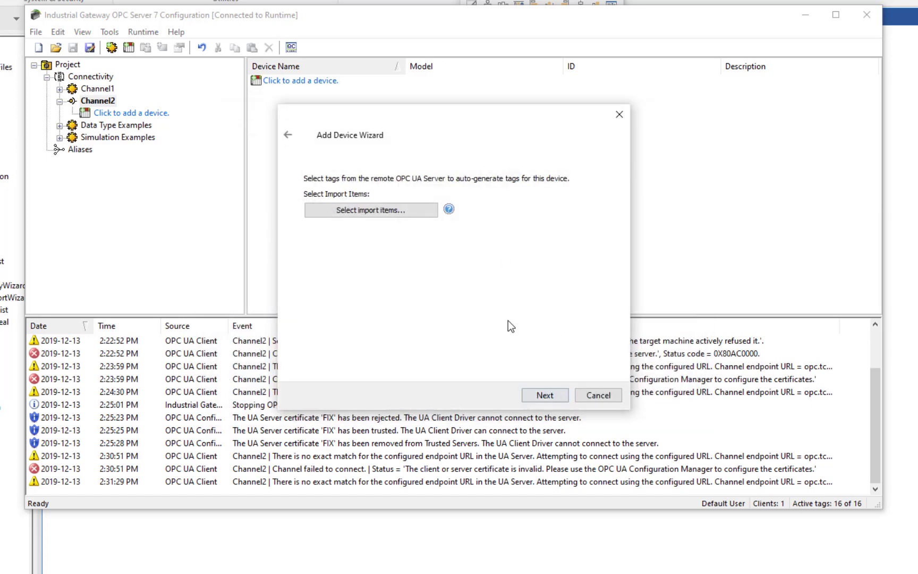
click(545, 395)
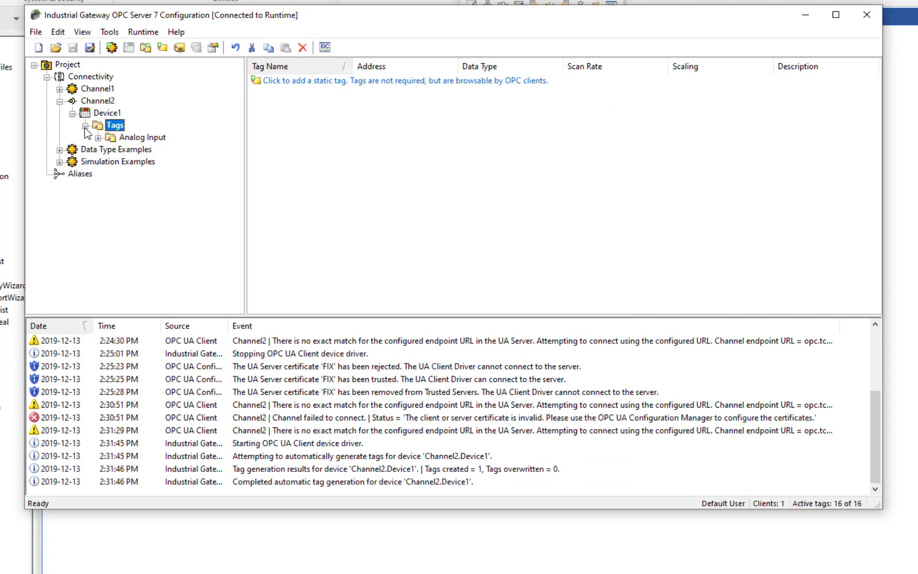
Step: Expand Analog Input and open the AREA1_FUNCTIONS_RAMP5 folder to view its Value tag
click(94, 137)
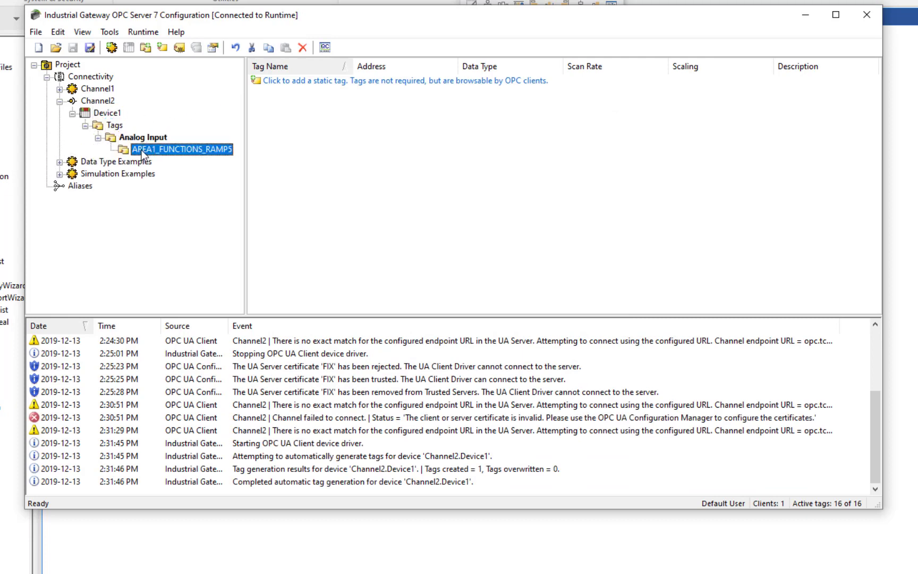
click(179, 149)
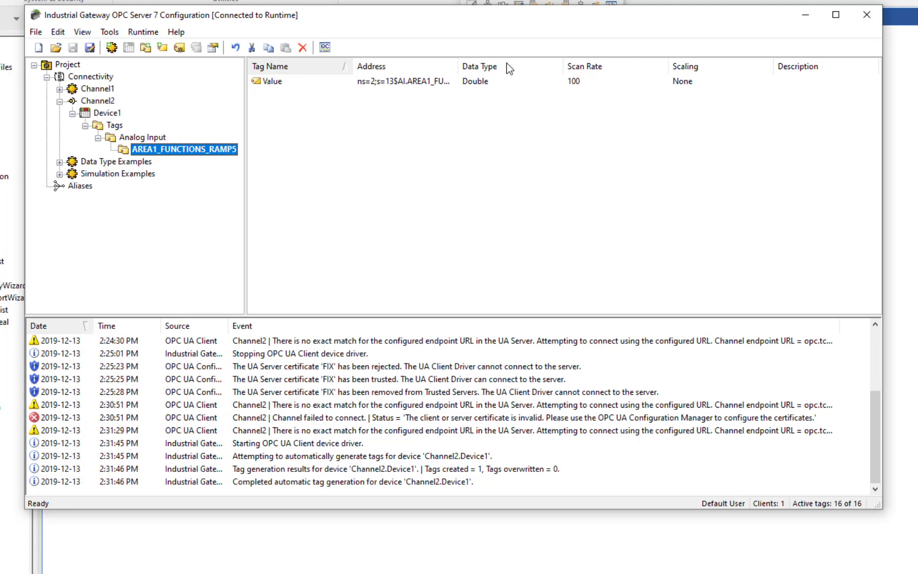
mouse_move(455, 91)
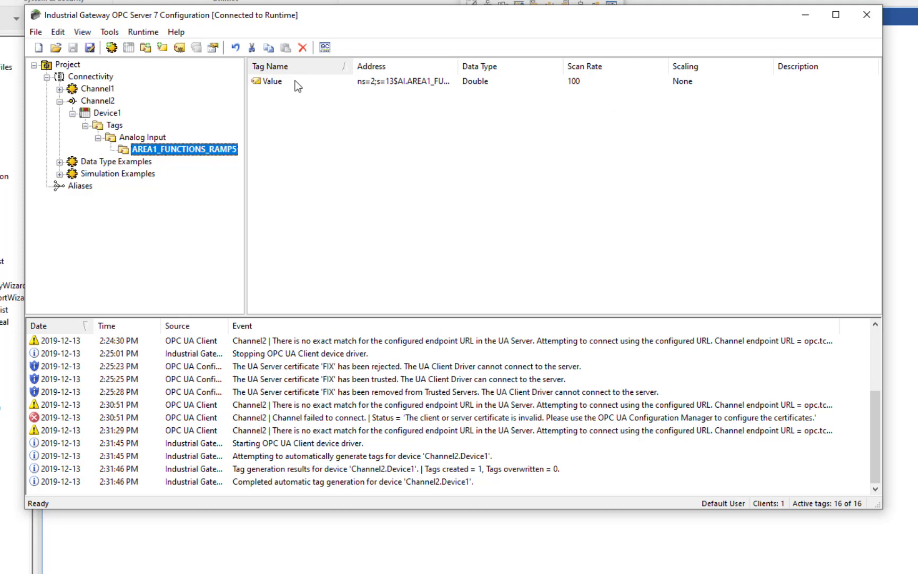
mouse_move(351, 149)
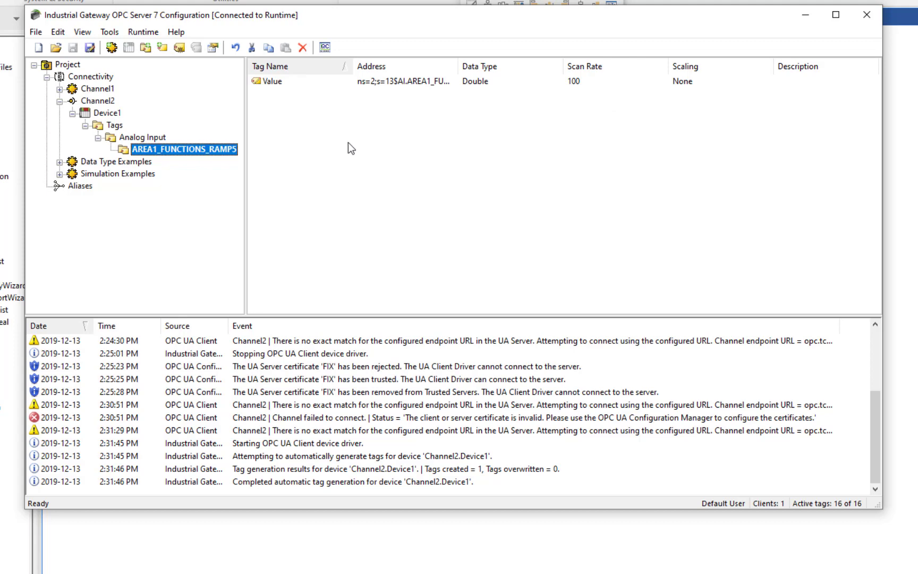